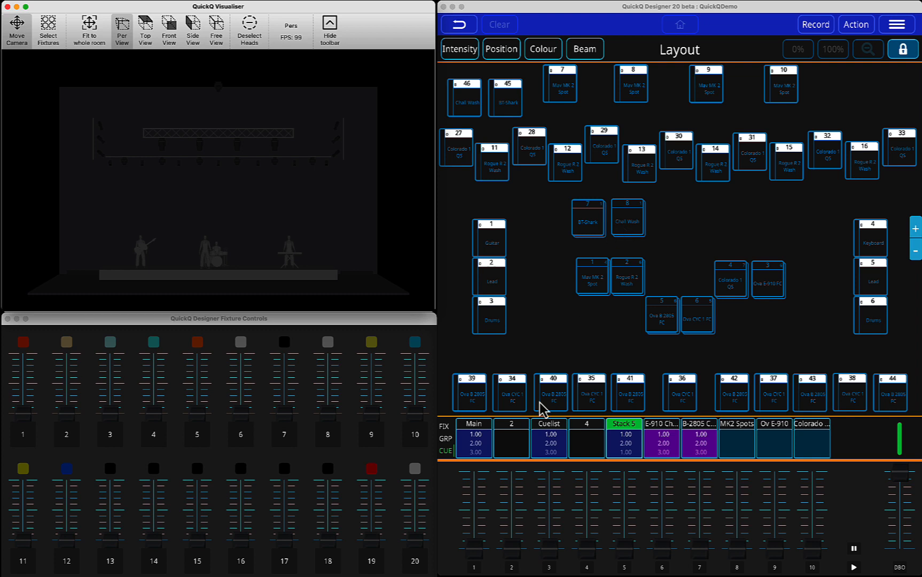
pyautogui.moveTo(634, 476)
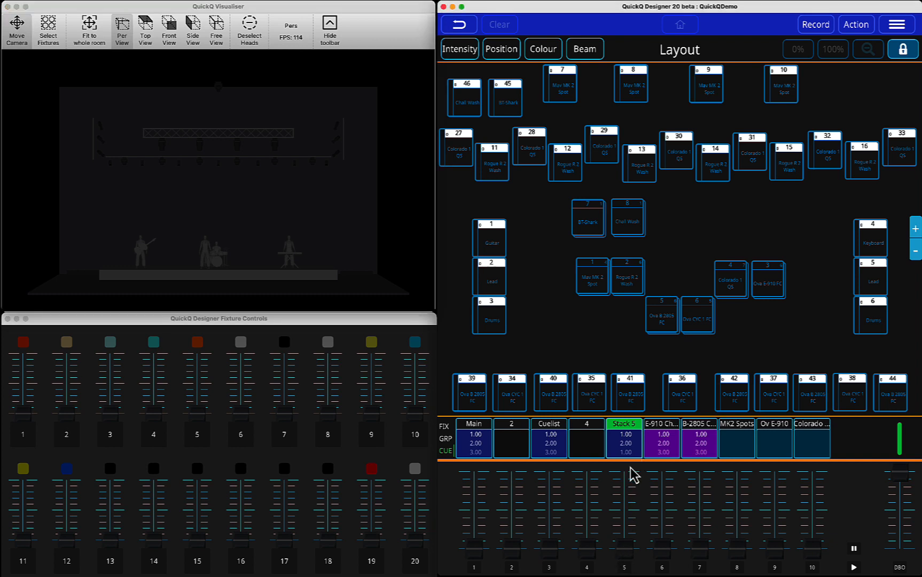
pyautogui.moveTo(637, 563)
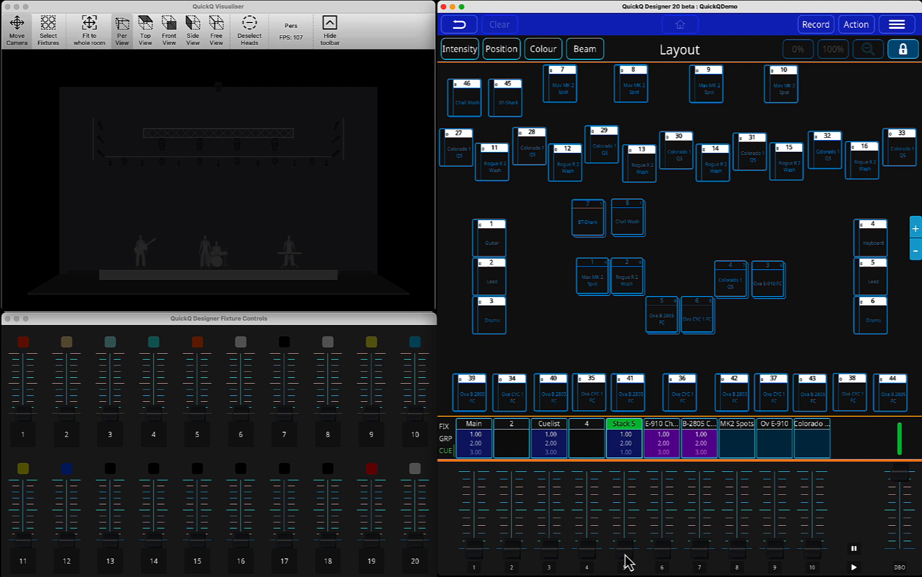
pyautogui.moveTo(628, 545)
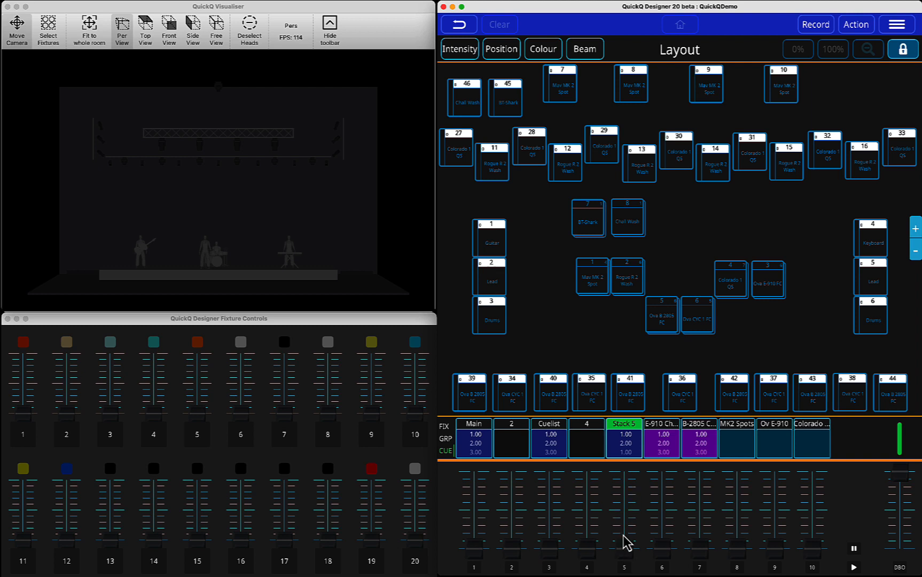
pyautogui.moveTo(596, 557)
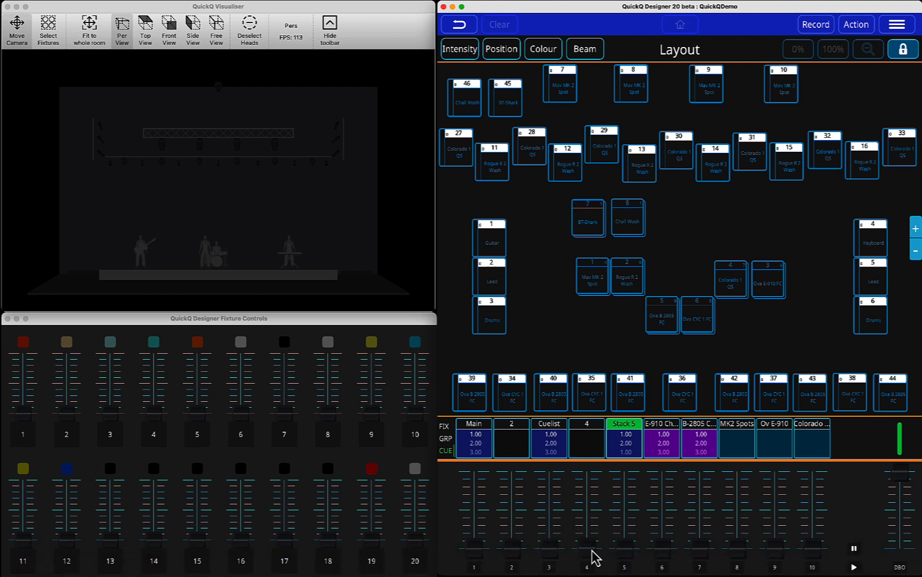
pyautogui.moveTo(604, 557)
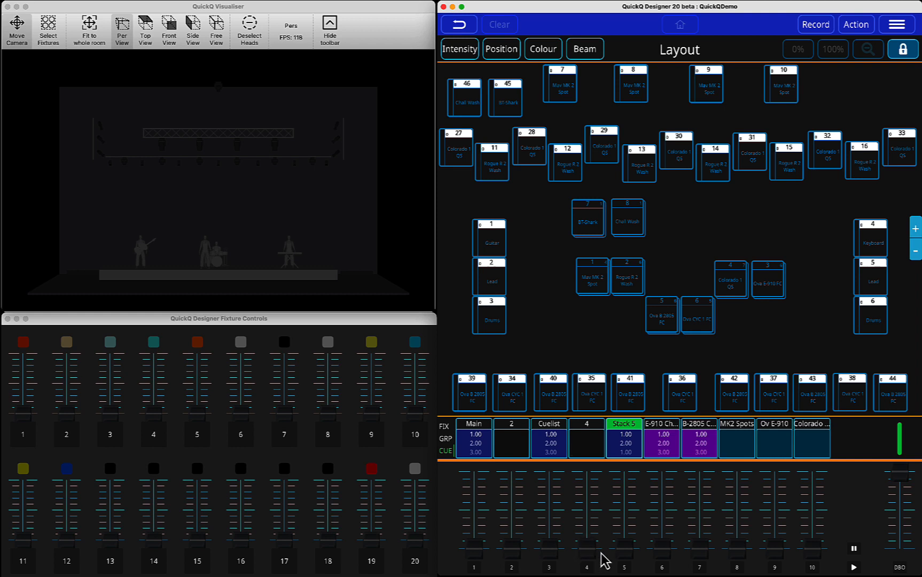
# - Raise the Playback 5 fader to run cue 1 with three spots lit
pyautogui.moveTo(624, 553); pyautogui.dragTo(624, 471)
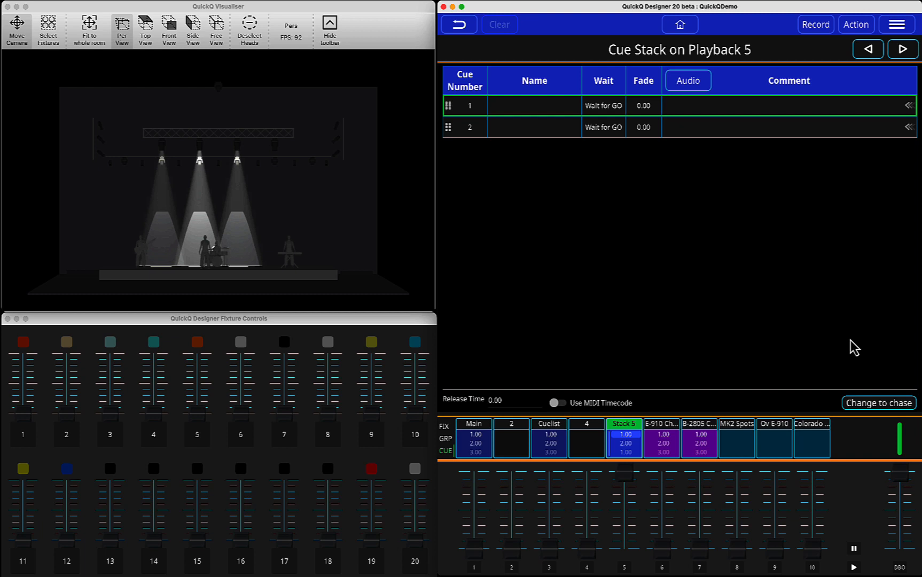
# - Step Playback 5 forward to cue 2, leaving two spot beams lit
pyautogui.click(904, 49)
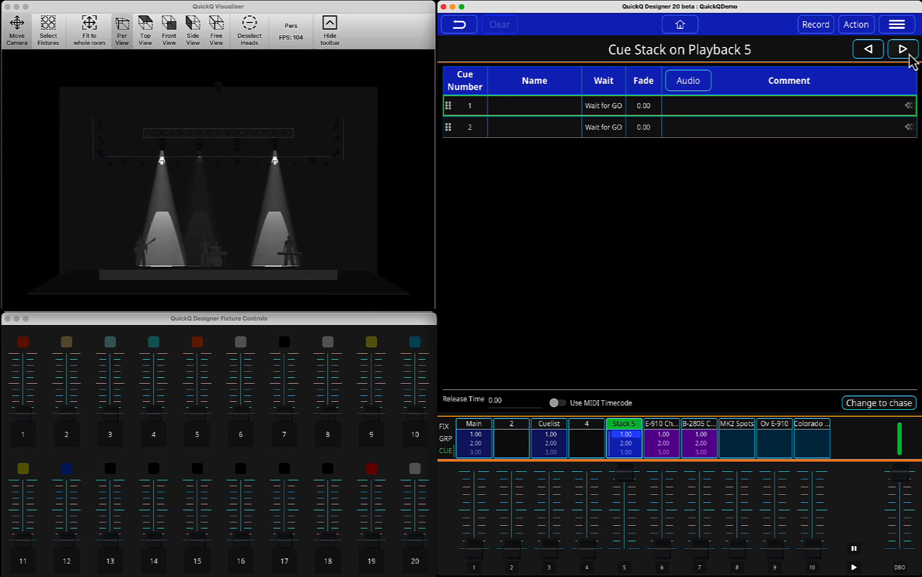
pyautogui.click(903, 50)
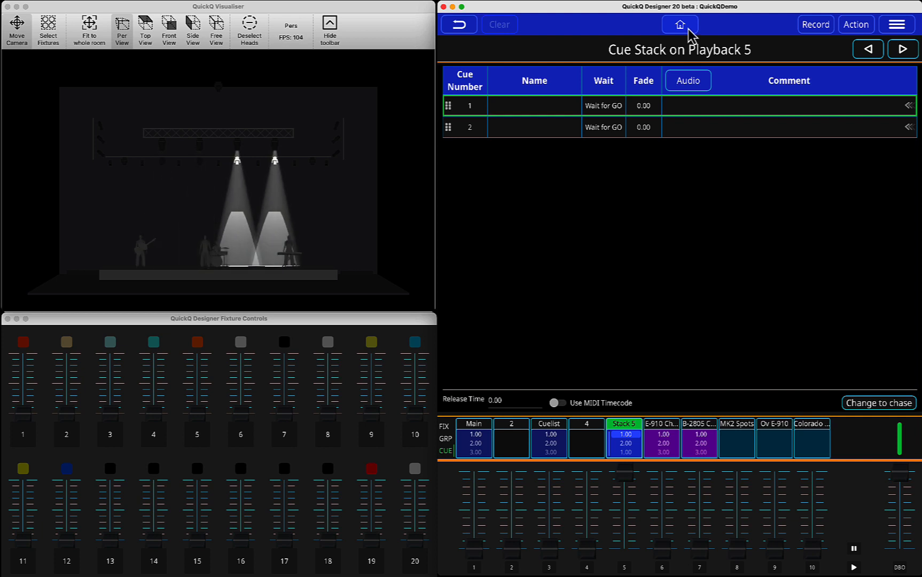
# - Return to Layout and show intensity controls for the four Mav MK 2 Spots
pyautogui.click(680, 24)
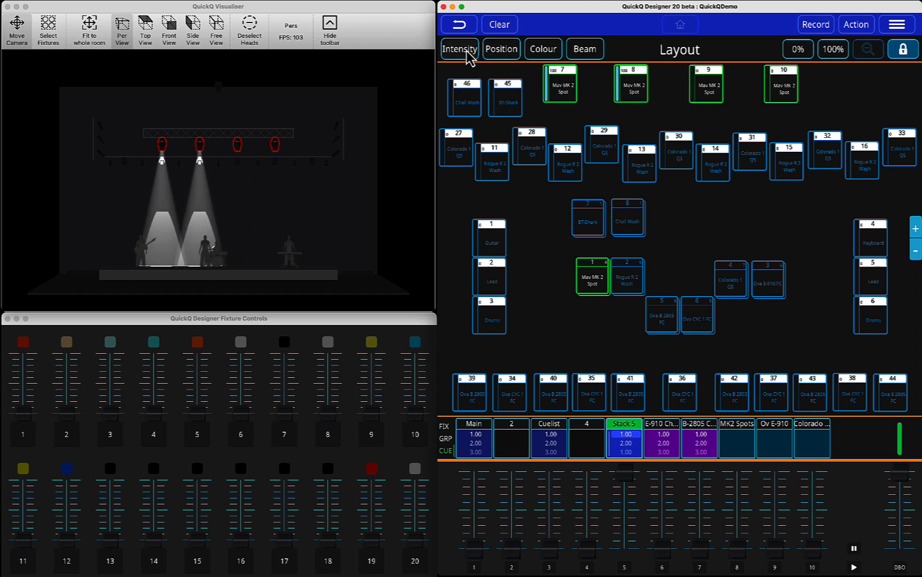
pyautogui.click(459, 49)
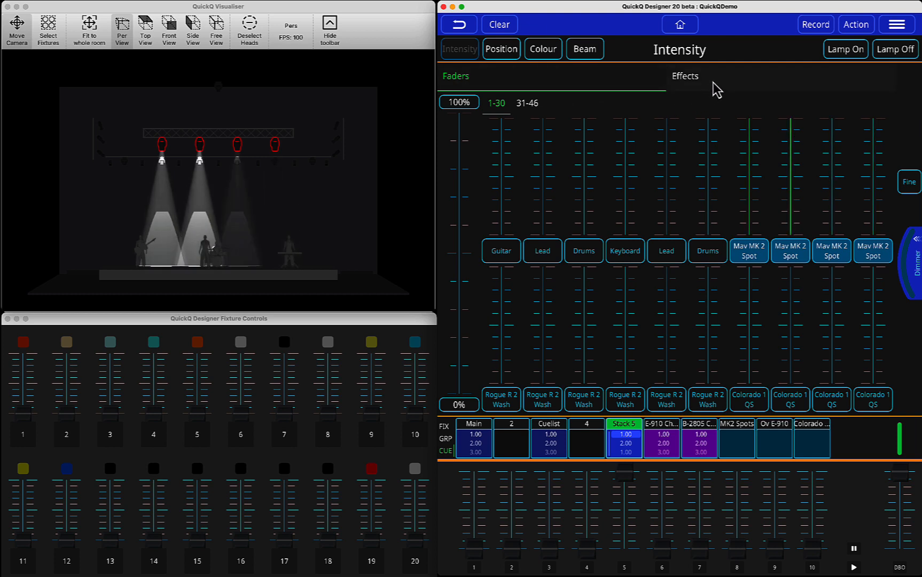
# - Apply the Dimmer Chase intensity effect to the selected spots in forward direction
pyautogui.click(685, 76)
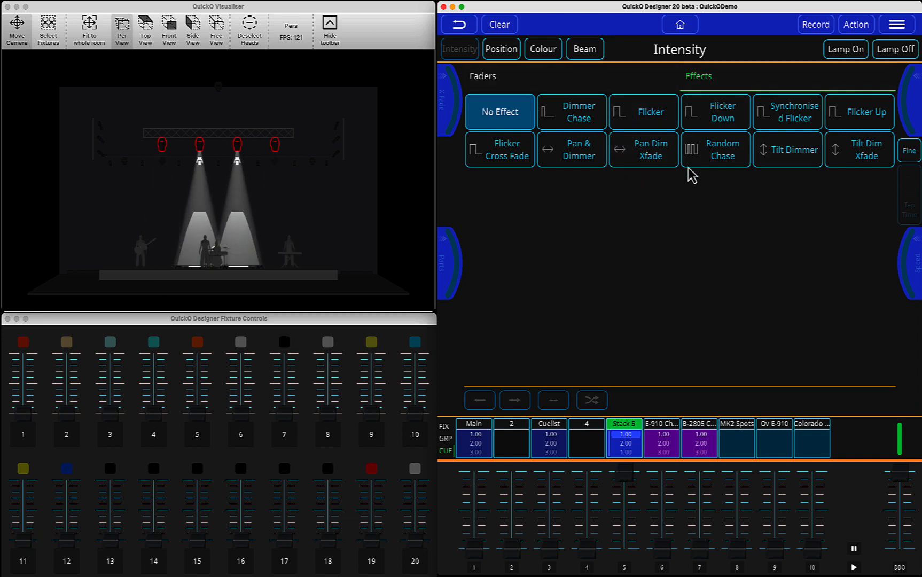
pyautogui.click(500, 112)
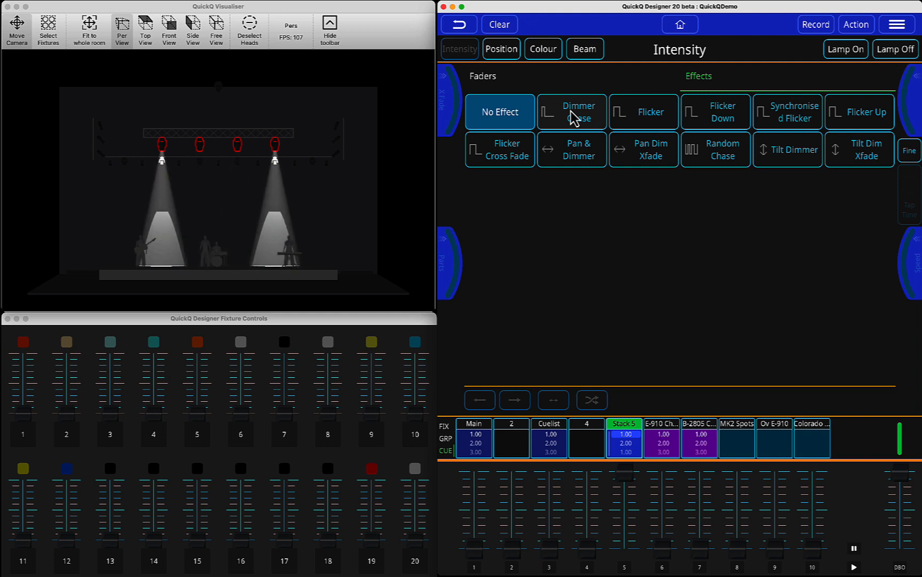
pyautogui.click(572, 112)
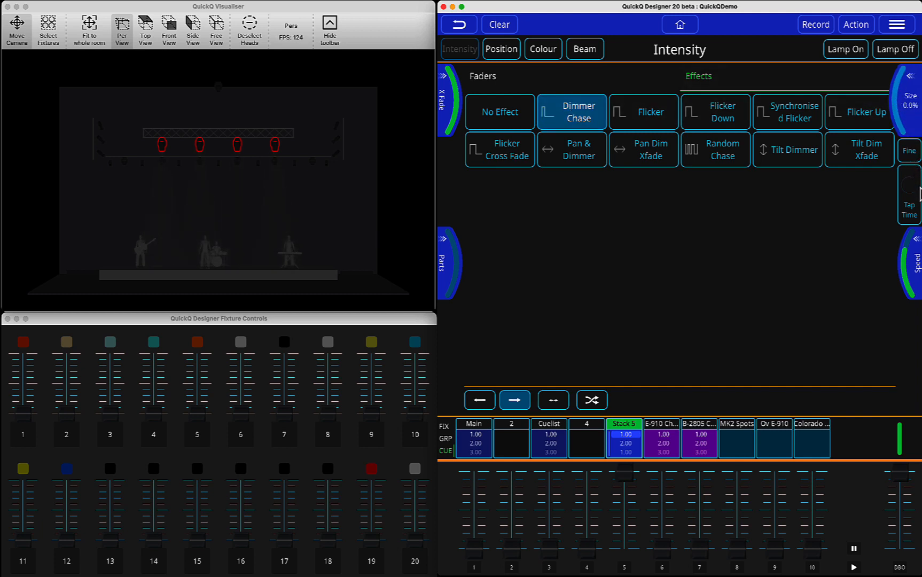
pyautogui.moveTo(847, 219)
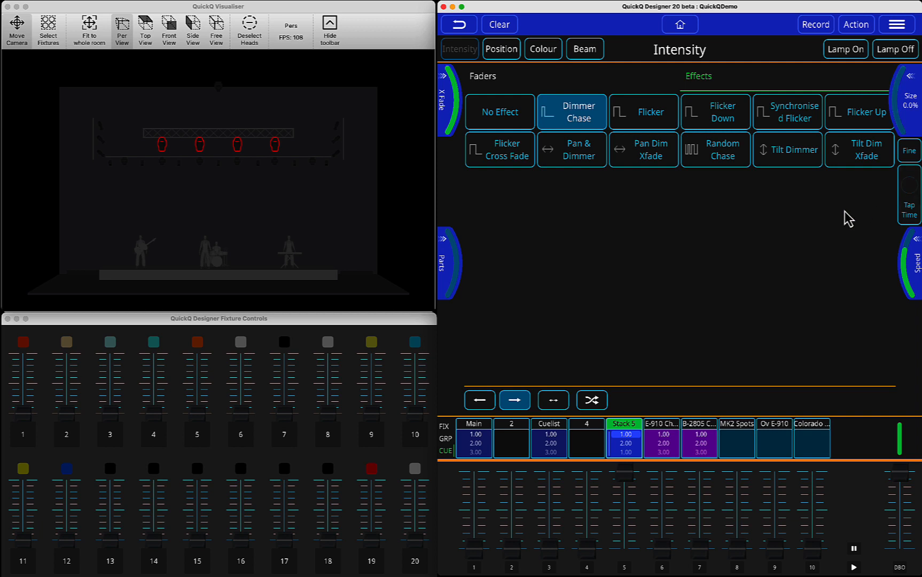
pyautogui.moveTo(836, 221)
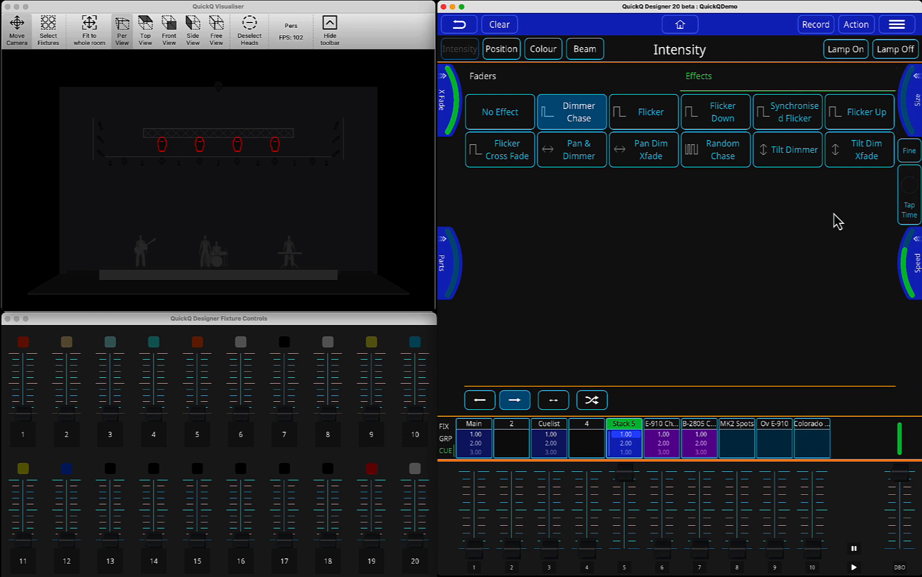
# - Set the four Mav MK 2 Spots to a static 42% intensity on the faders
pyautogui.click(471, 76)
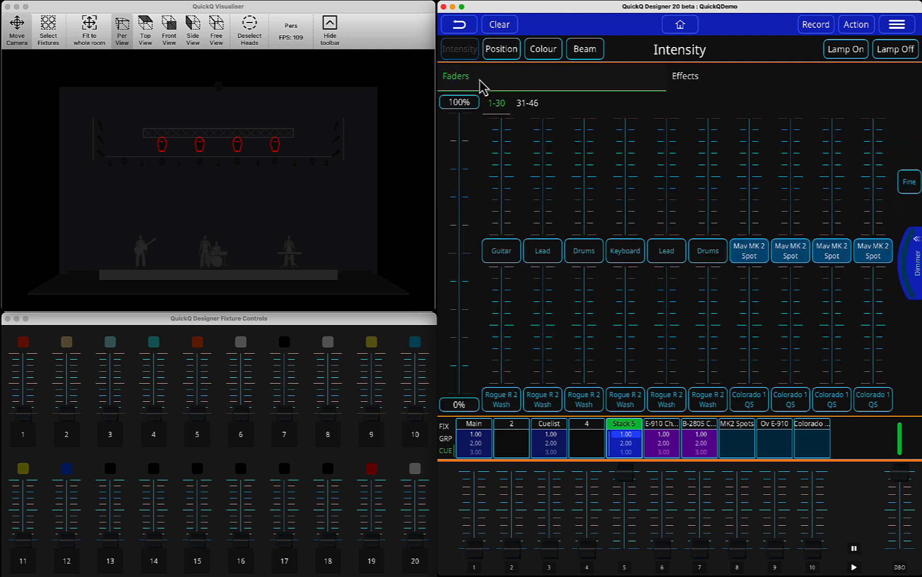
pyautogui.moveTo(457, 369)
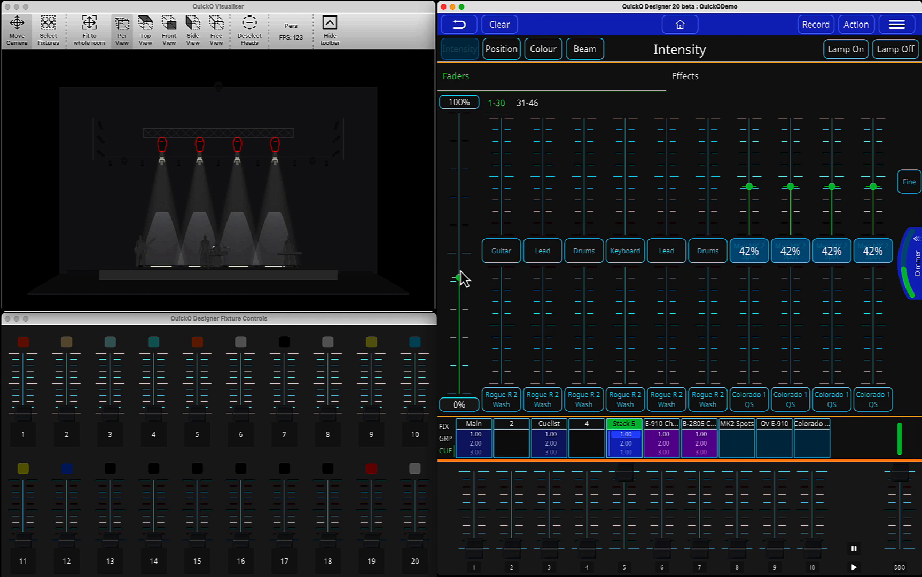
pyautogui.moveTo(458, 278); pyautogui.dragTo(458, 253)
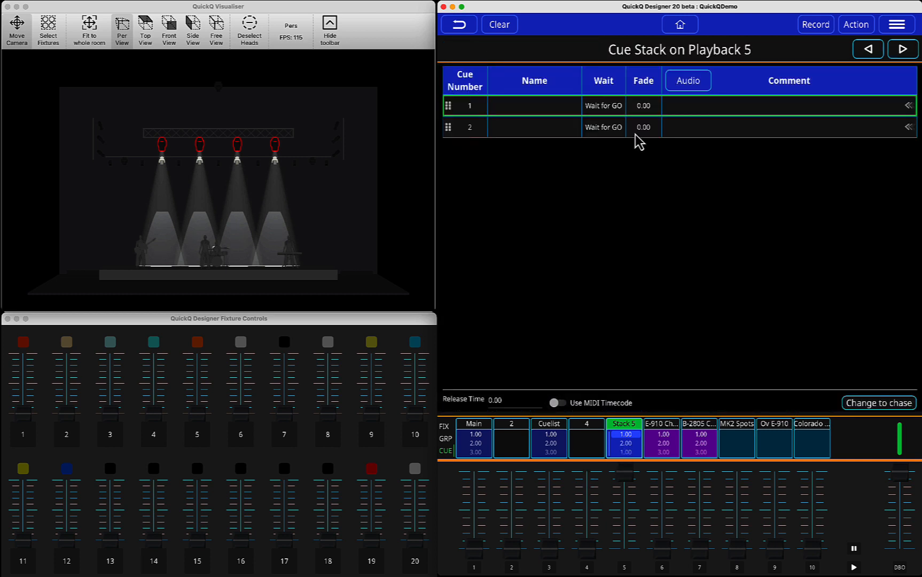
pyautogui.moveTo(661, 128)
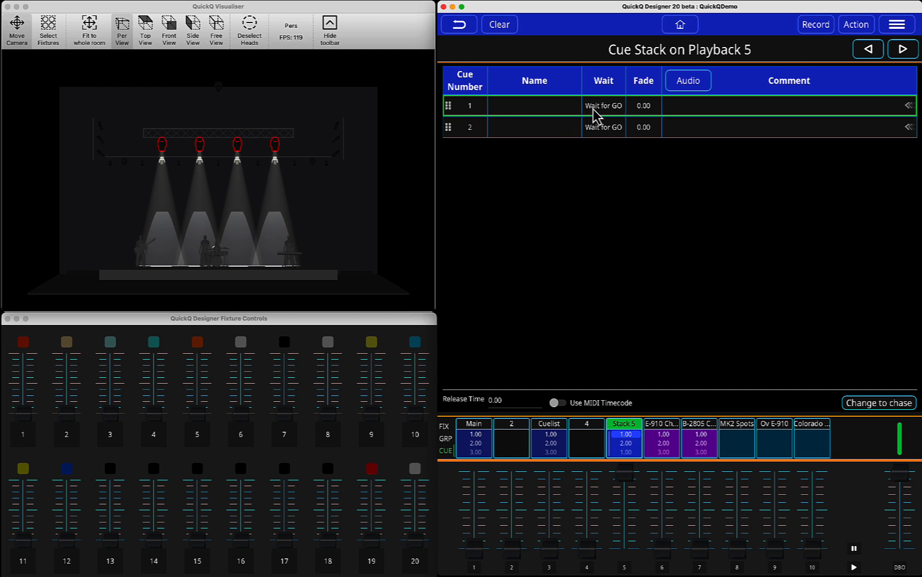
pyautogui.moveTo(513, 118)
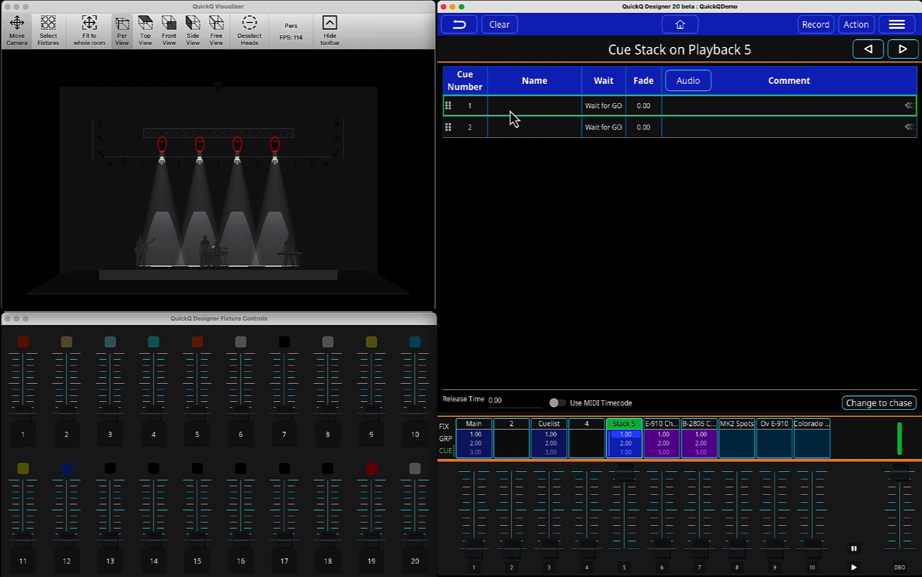
# - Merge the 42% spot levels into cue 1, clear the programmer, then step on from cue 1
pyautogui.click(816, 24)
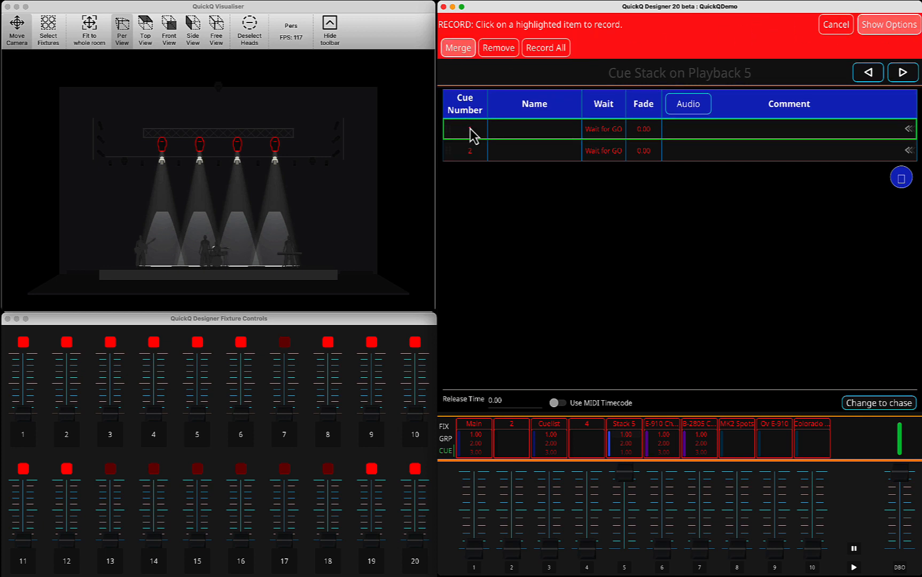
pyautogui.click(458, 48)
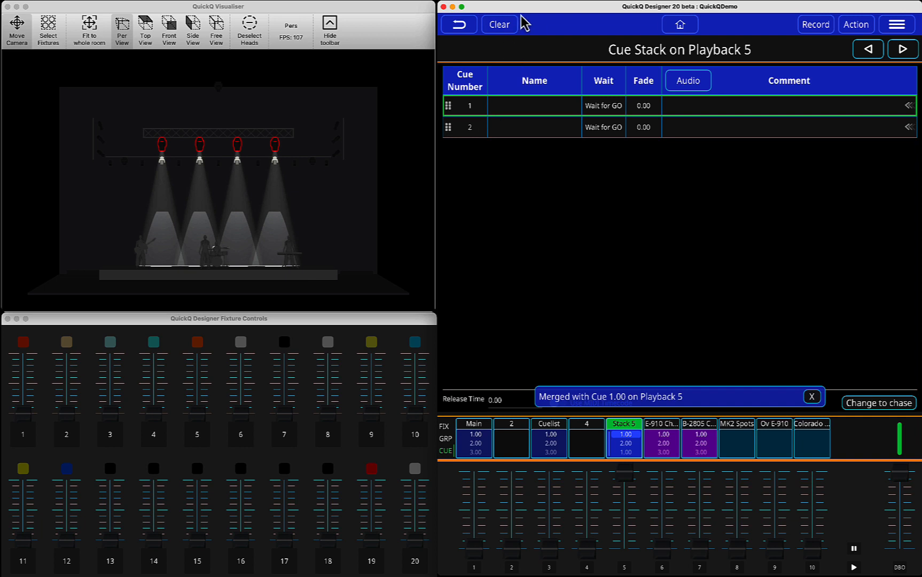
pyautogui.click(499, 24)
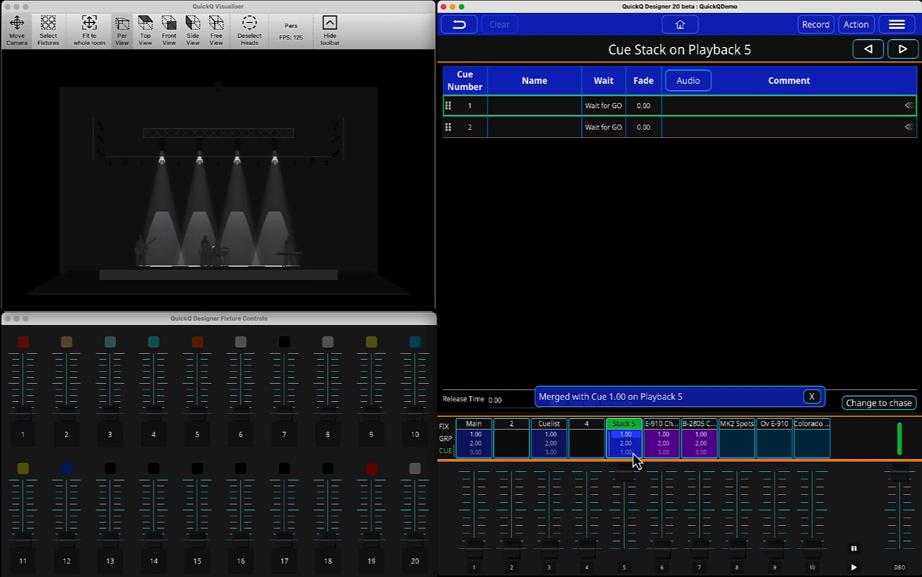
pyautogui.click(811, 396)
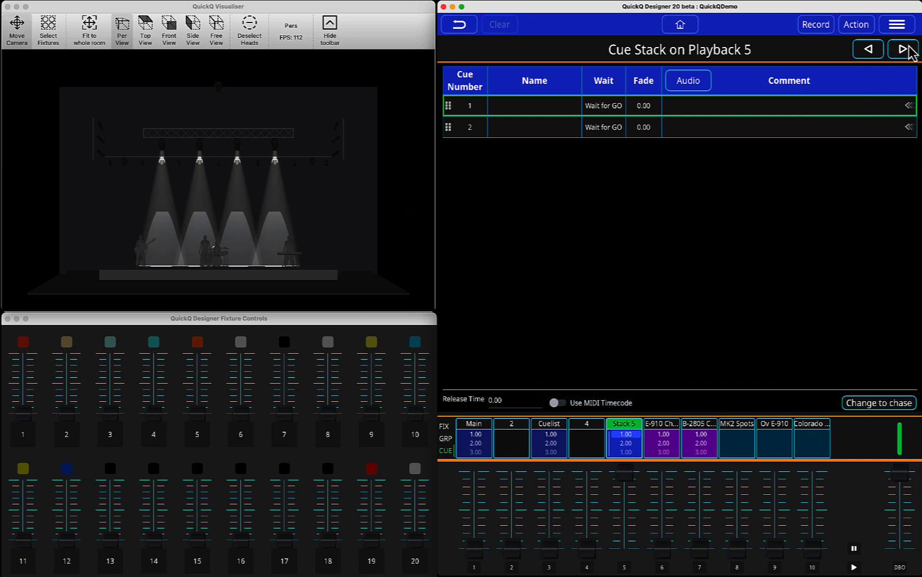
pyautogui.click(903, 49)
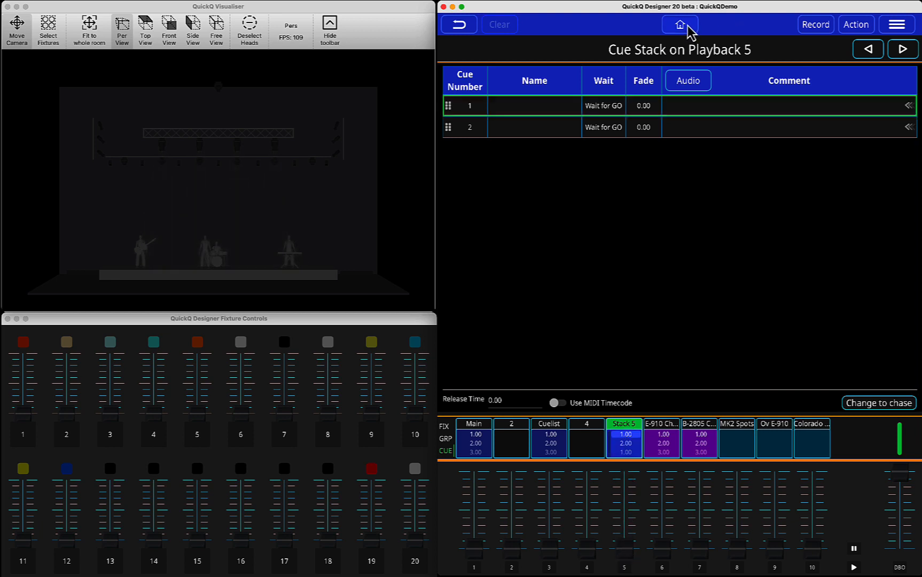
# - Bring the Mav MK2 Spot group to 100% with a spread Circle position effect
pyautogui.click(679, 25)
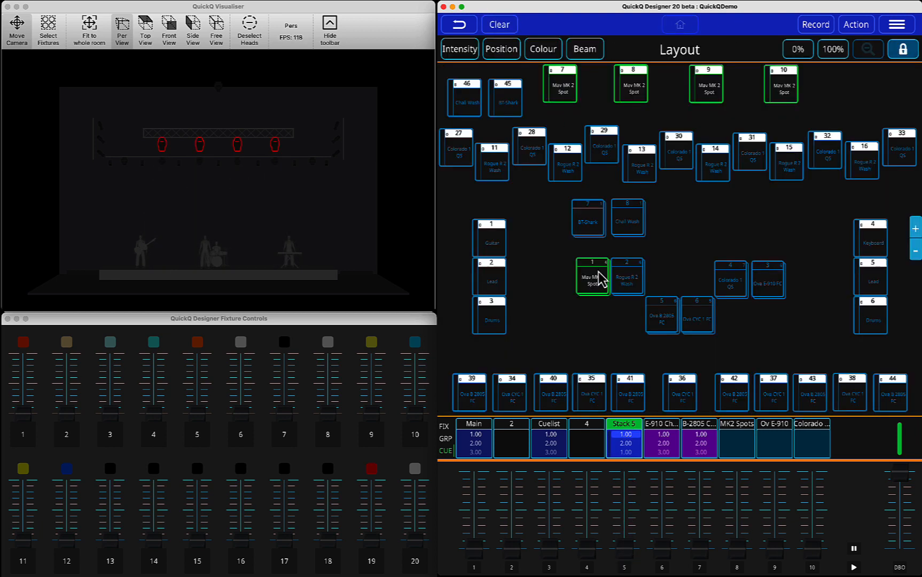
pyautogui.click(834, 49)
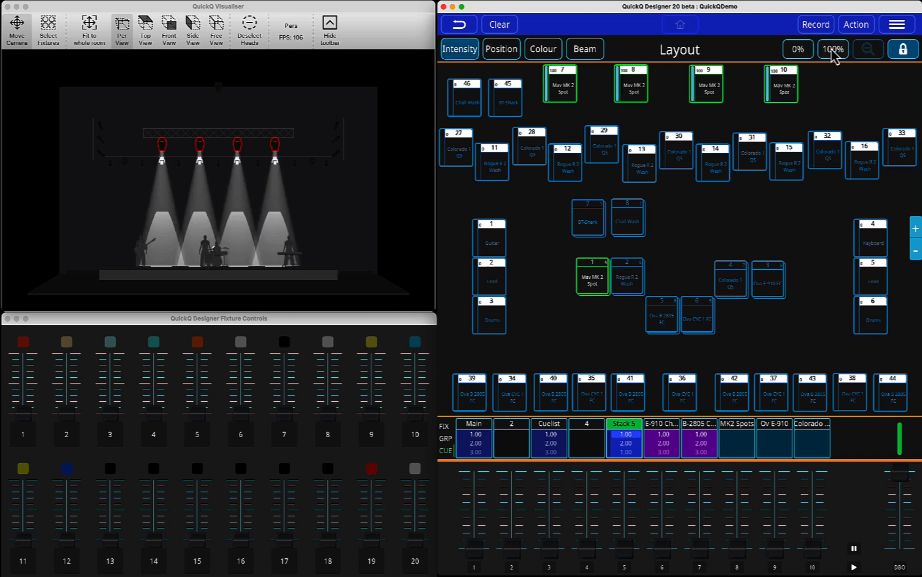
pyautogui.click(501, 49)
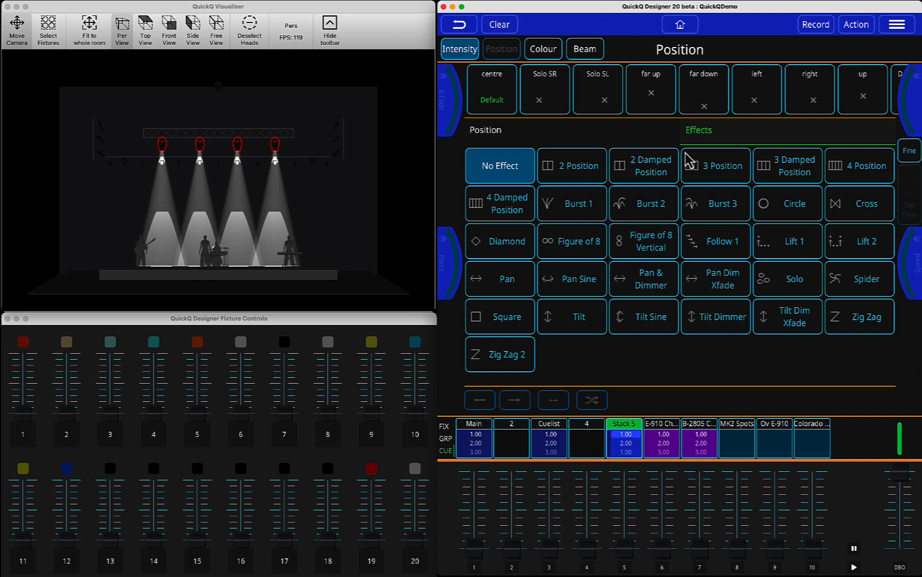
pyautogui.click(788, 203)
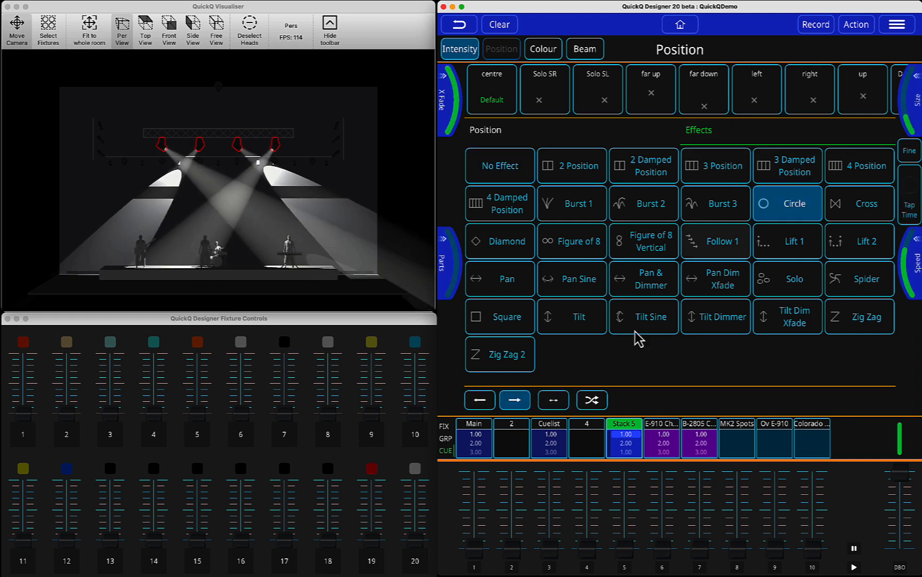
pyautogui.click(554, 400)
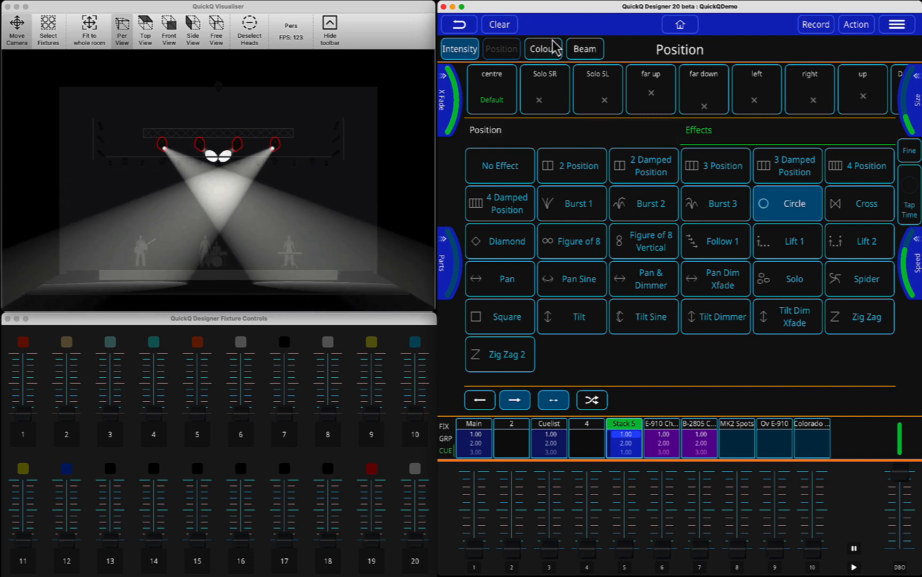
# - Colour the circling spots yellow and record the look as cue 3 on Playback 5
pyautogui.click(543, 48)
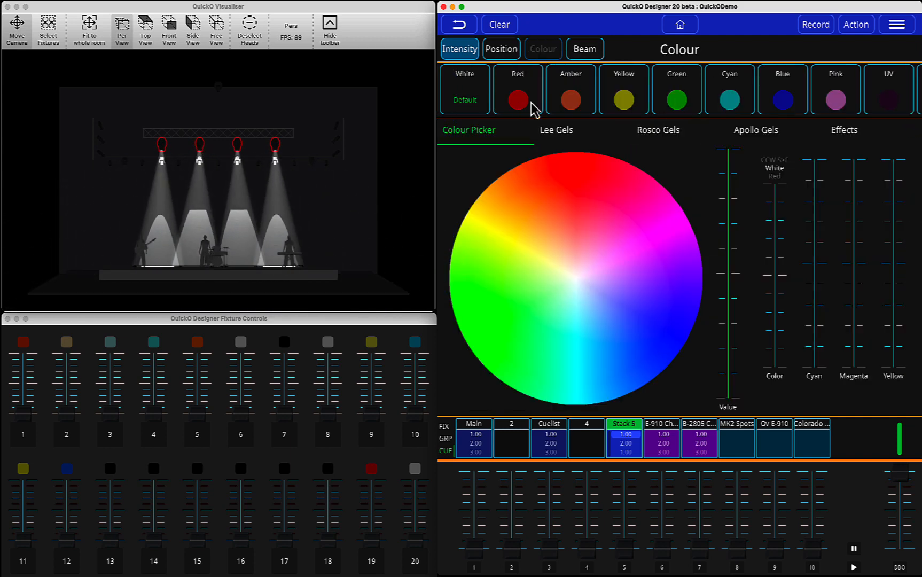
pyautogui.click(624, 89)
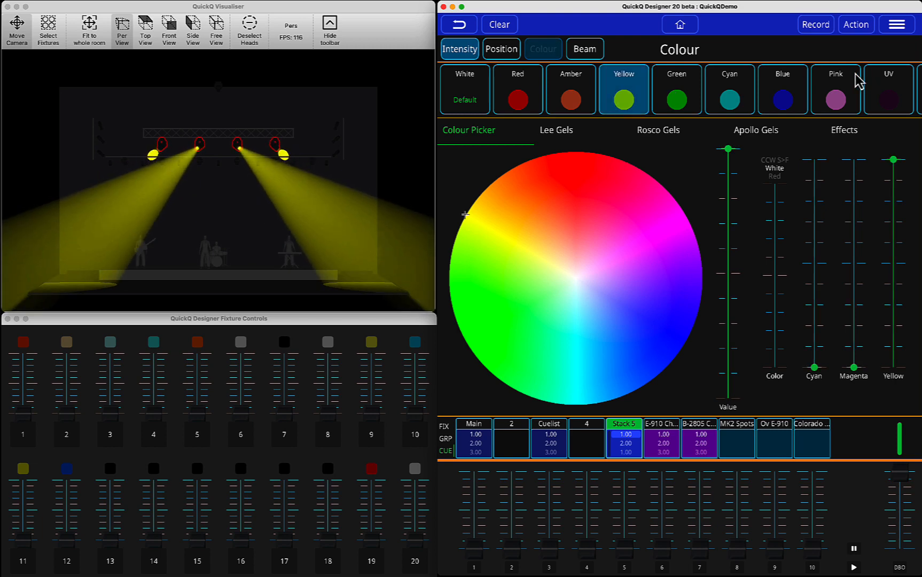
pyautogui.click(816, 24)
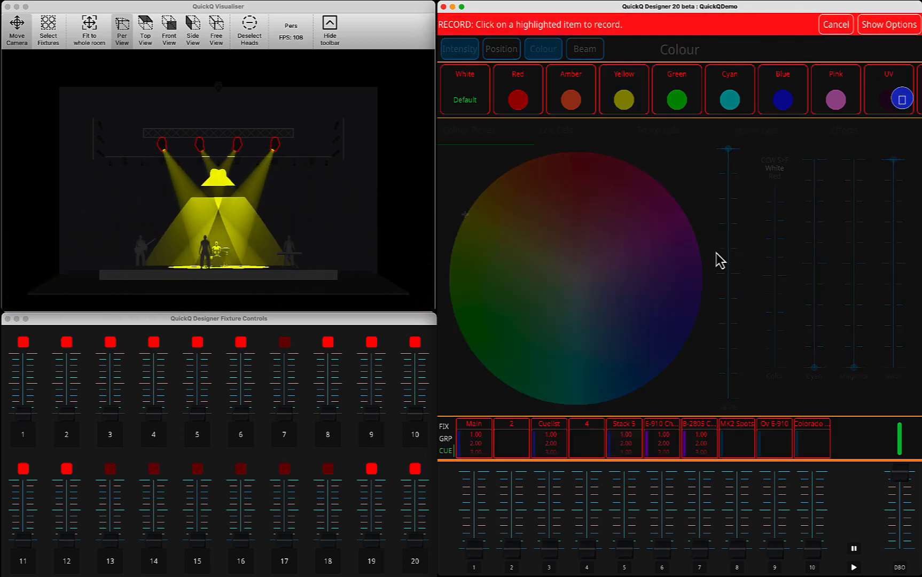
pyautogui.click(624, 439)
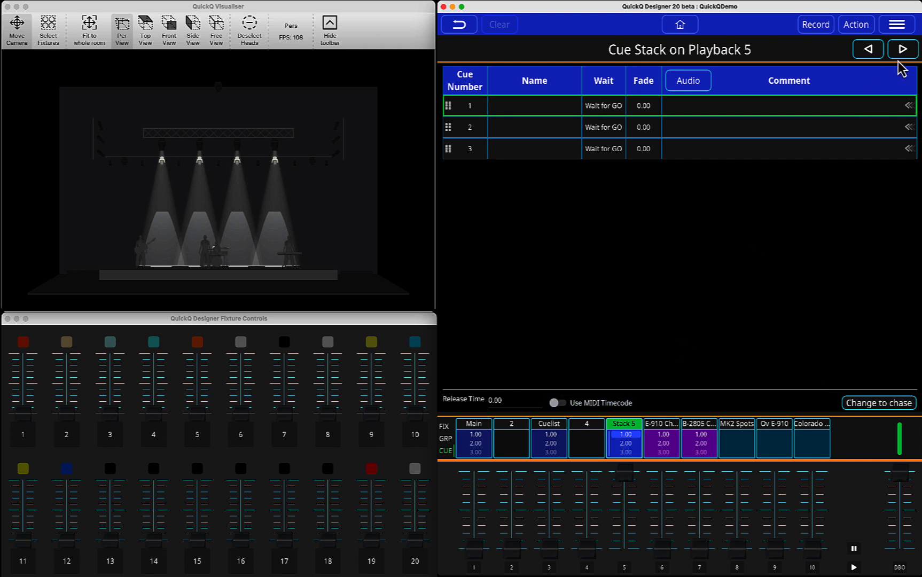
# - Step Playback 5's cue stack forward to cue 3, replaying the yellow circling spots
pyautogui.click(904, 50)
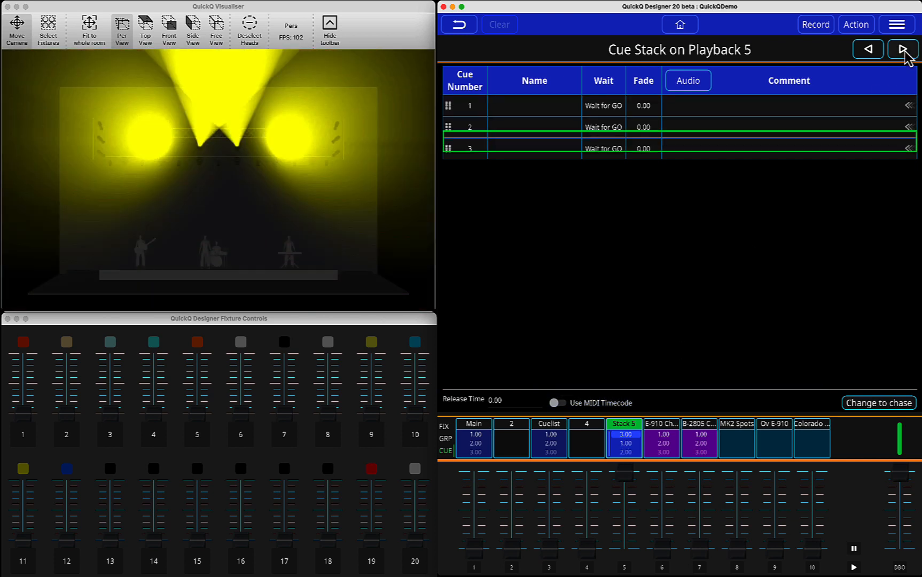
pyautogui.click(904, 50)
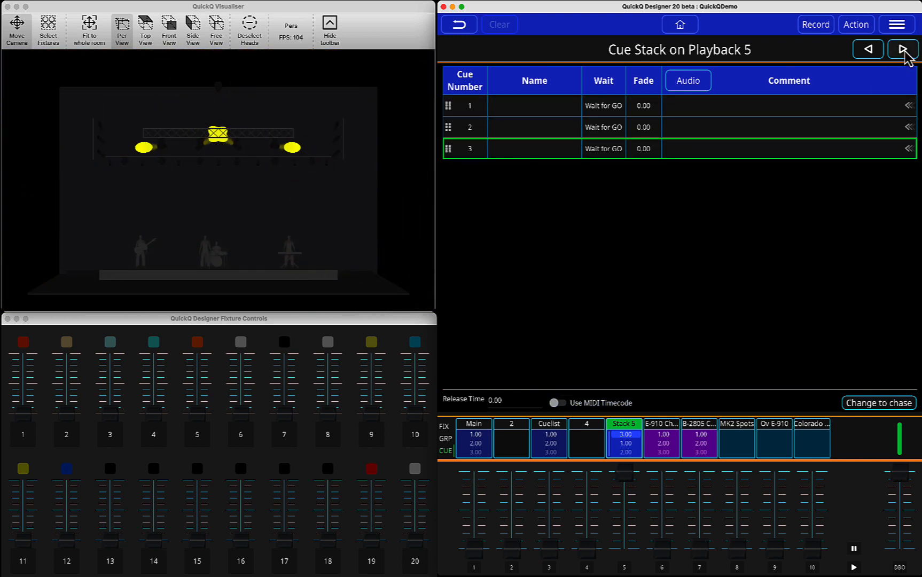
pyautogui.click(903, 49)
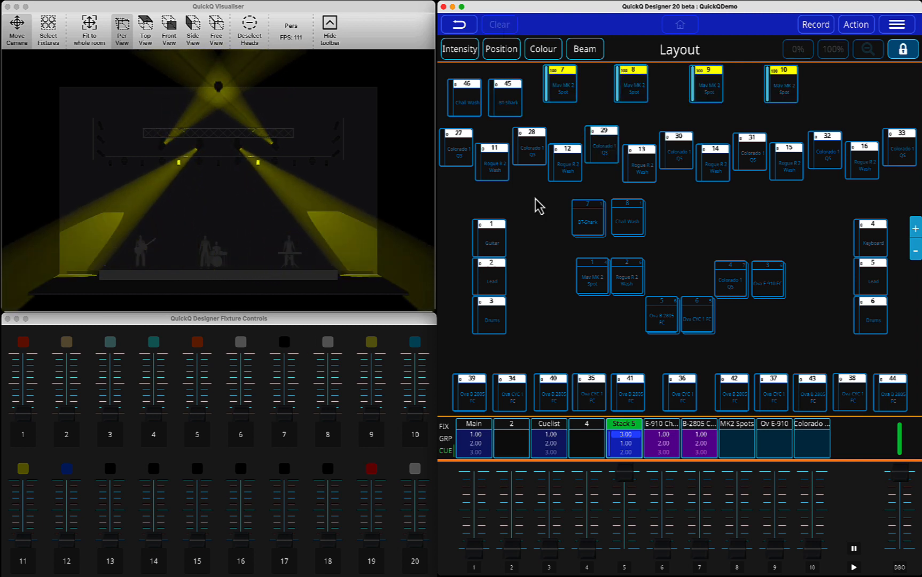
# - Replace the spots' Circle effect with a static fan and a downward position preset
pyautogui.click(590, 278)
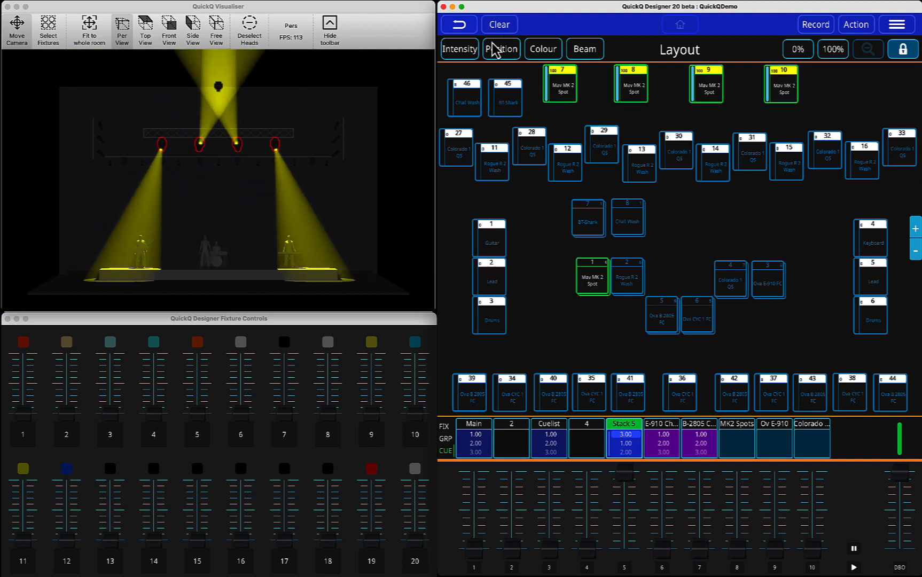
pyautogui.click(501, 49)
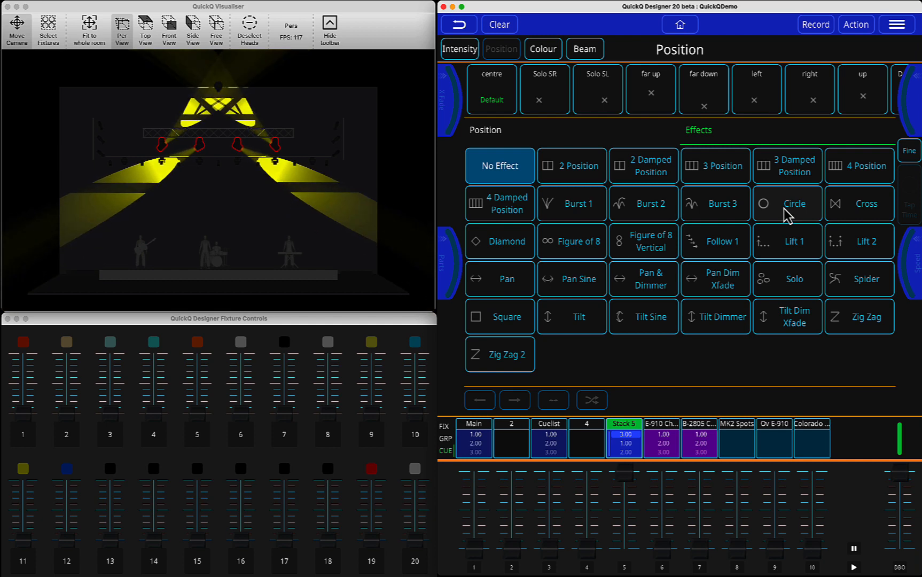
pyautogui.click(787, 203)
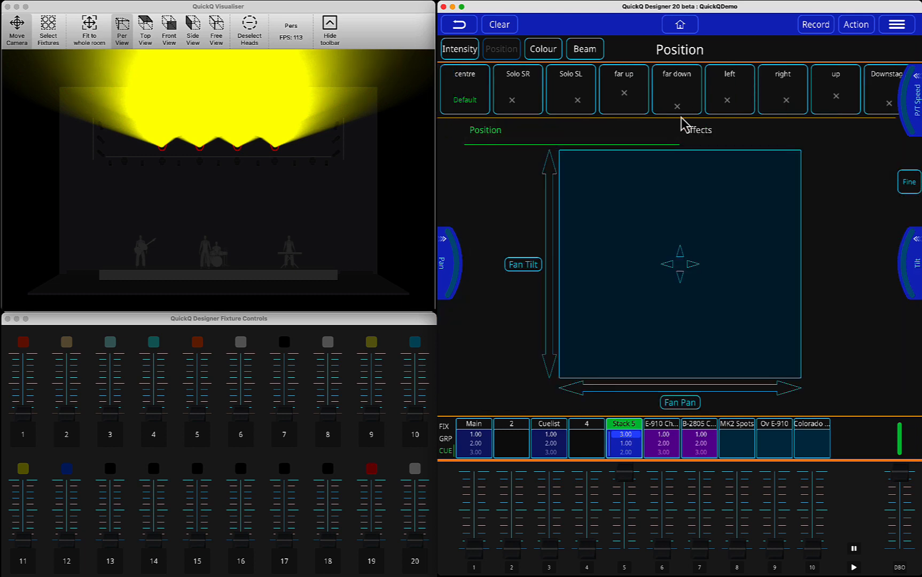
pyautogui.click(836, 89)
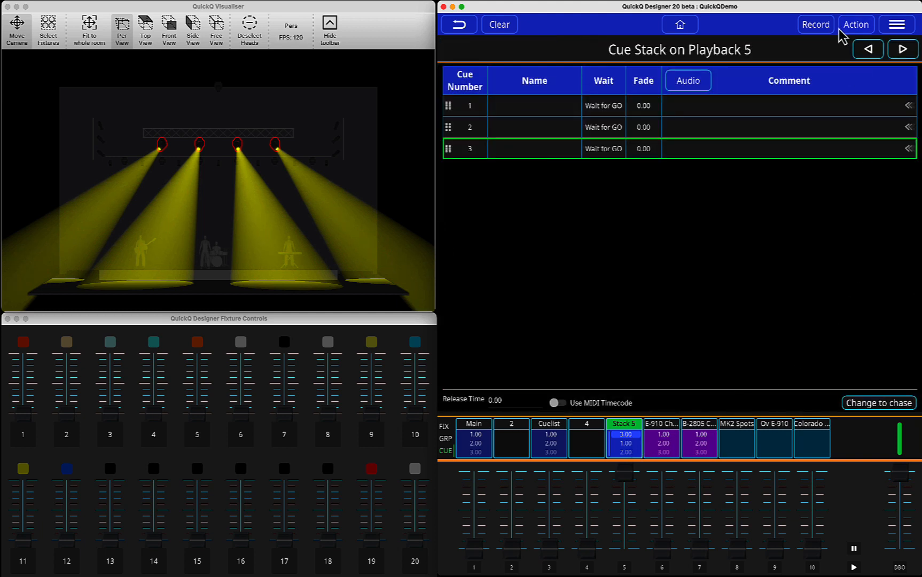
# - Record the static fanned position into cue 3 of Playback 5 using Merge
pyautogui.click(817, 25)
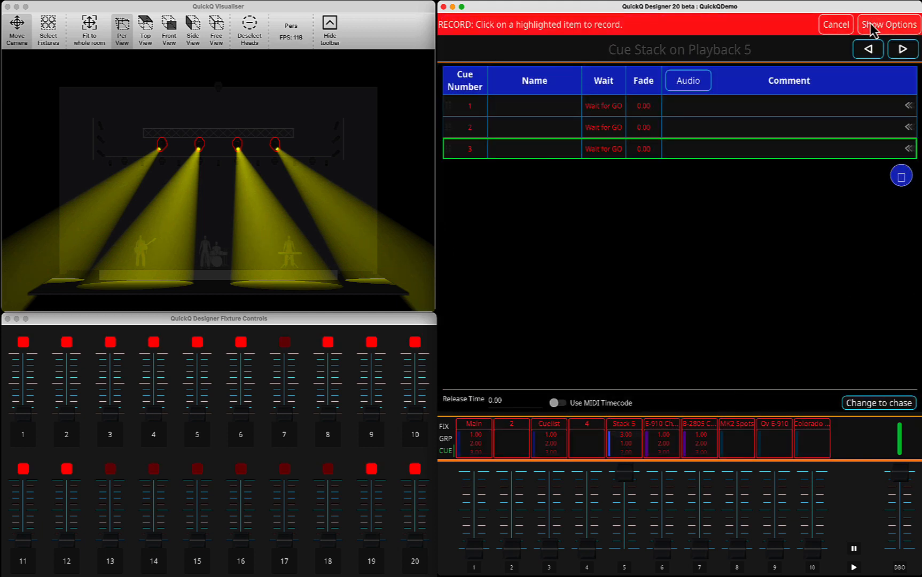
pyautogui.click(887, 24)
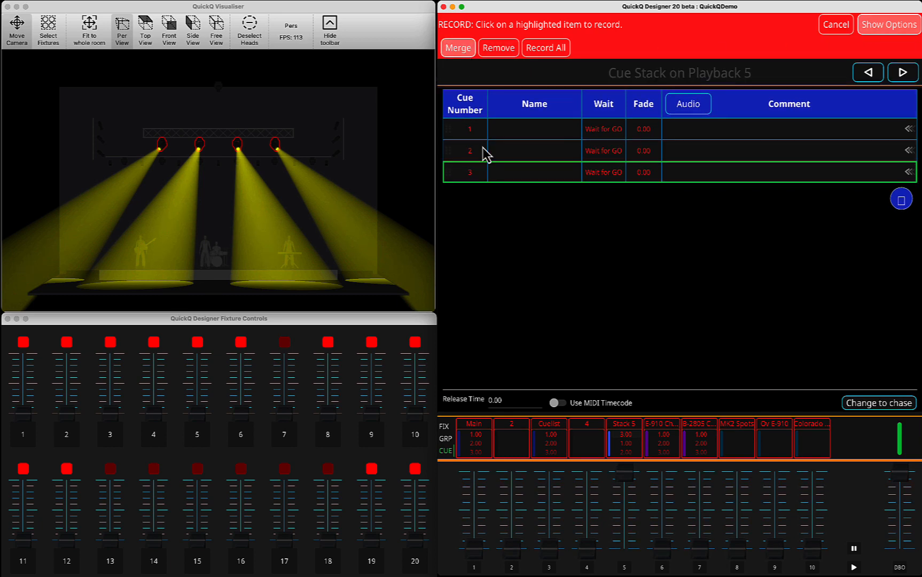
pyautogui.click(458, 48)
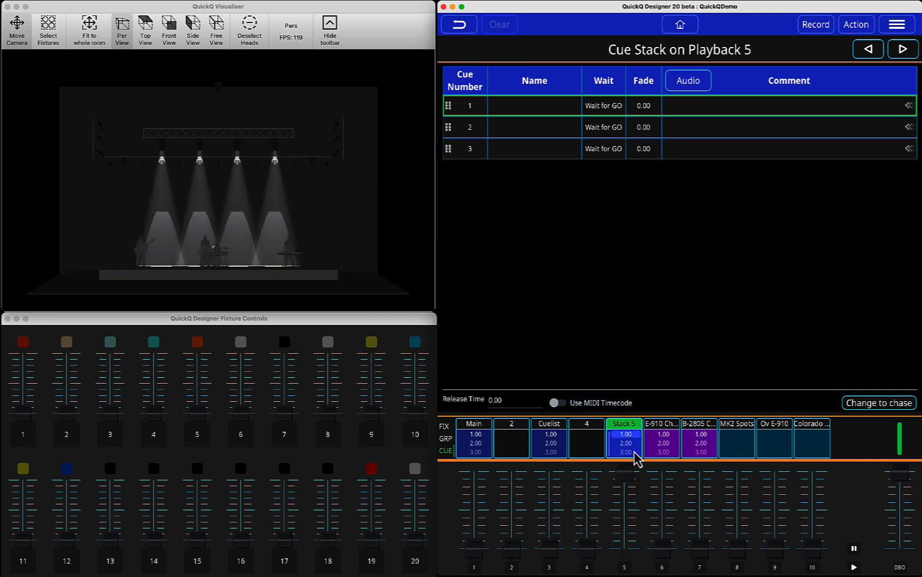
# - Step Playback 5 through cue 2 to cue 3, then return to the fixture layout
pyautogui.click(903, 50)
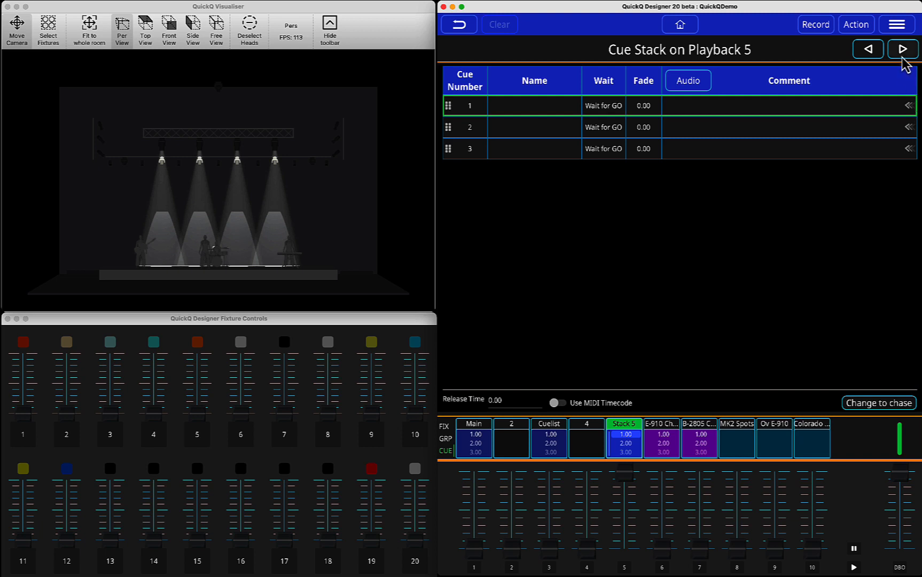
pyautogui.click(904, 51)
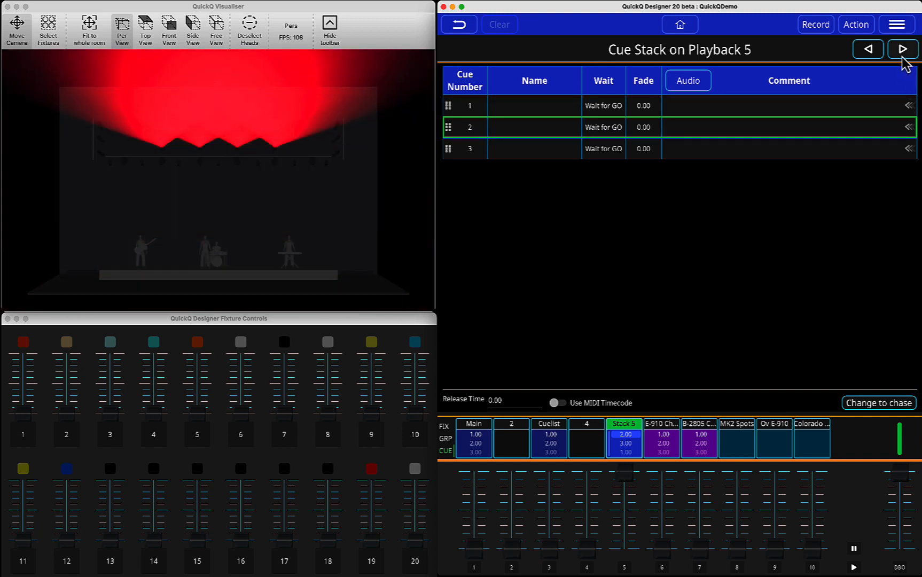
pyautogui.click(905, 50)
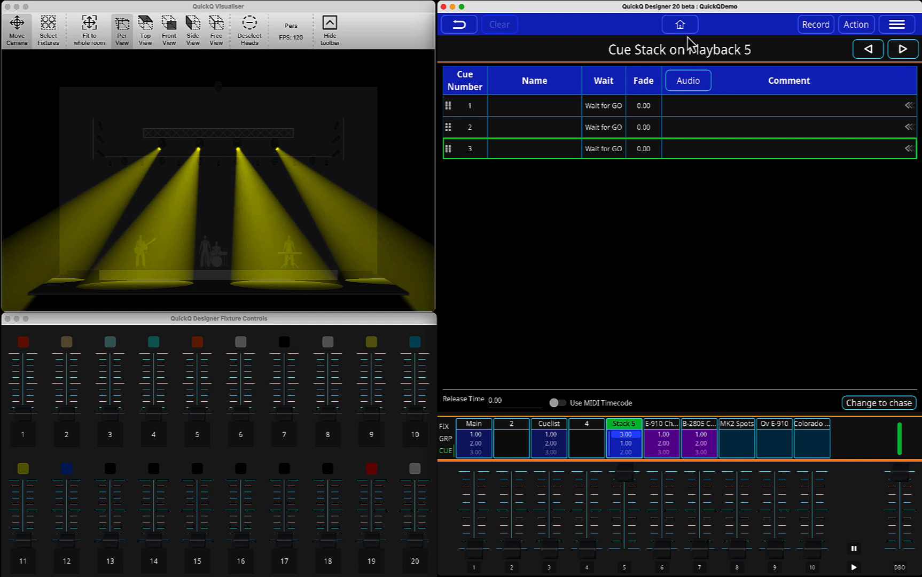
pyautogui.click(680, 25)
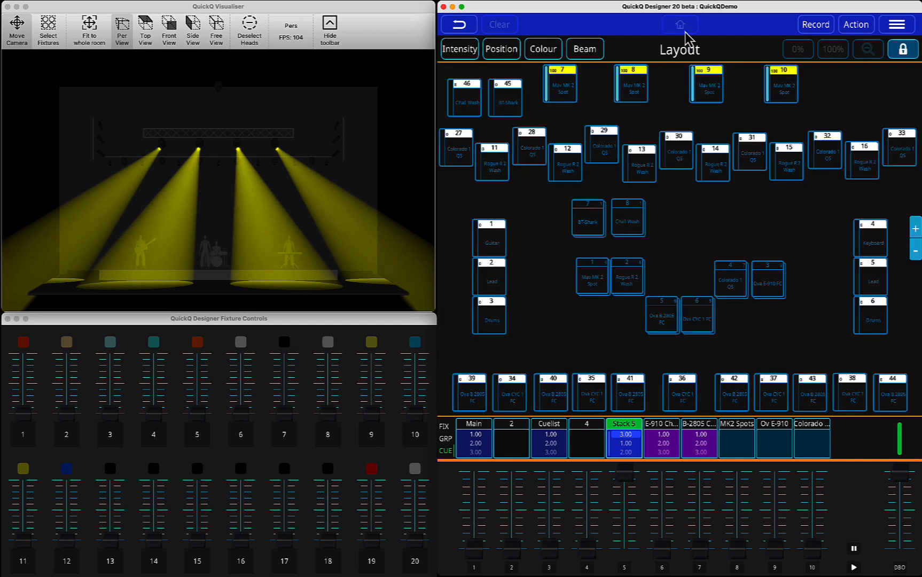